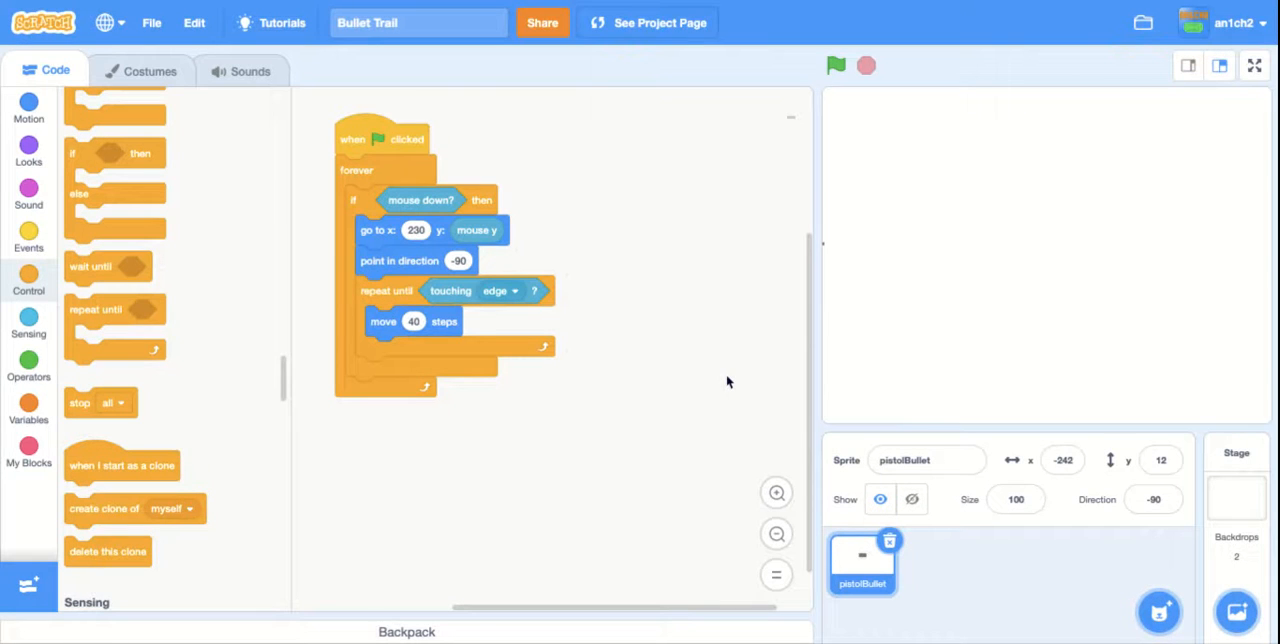
mouse_move(964, 320)
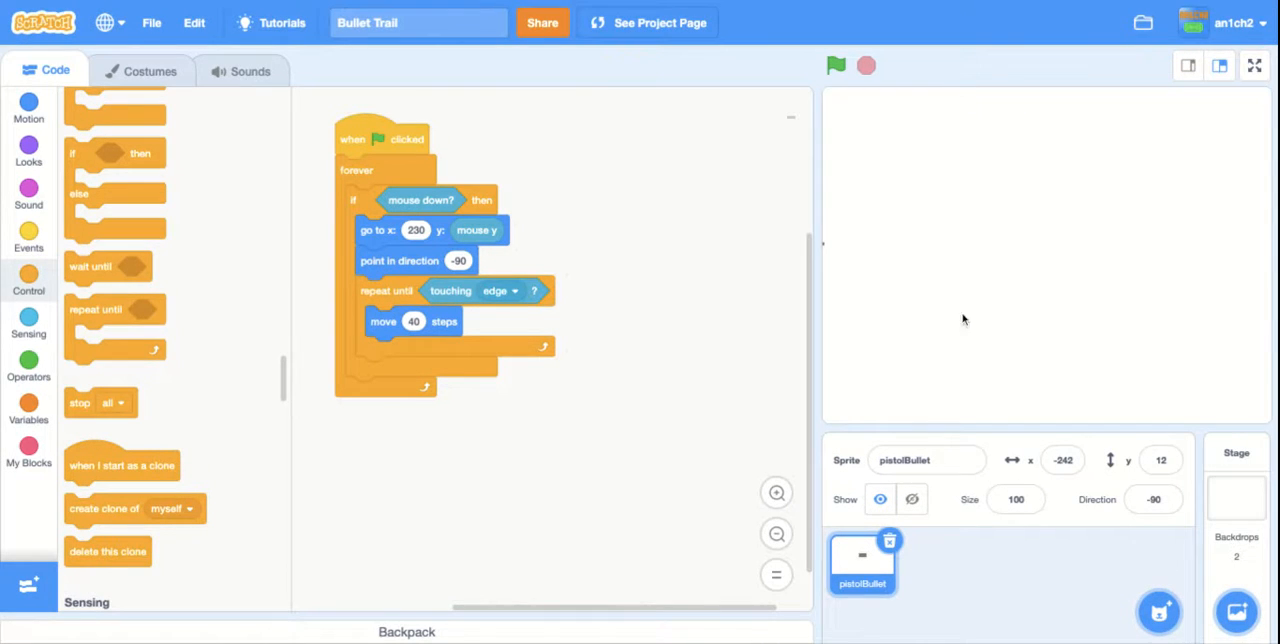
mouse_move(836, 218)
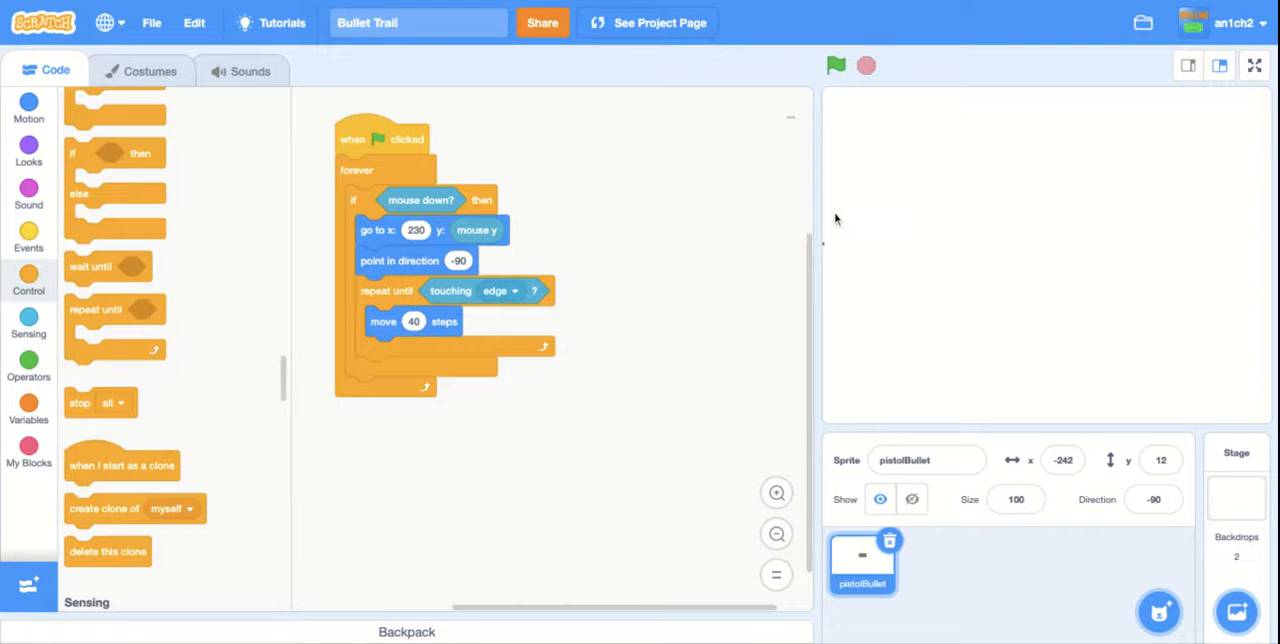
Start the project with the green flag and fire a bullet on the stage
left_click(836, 64)
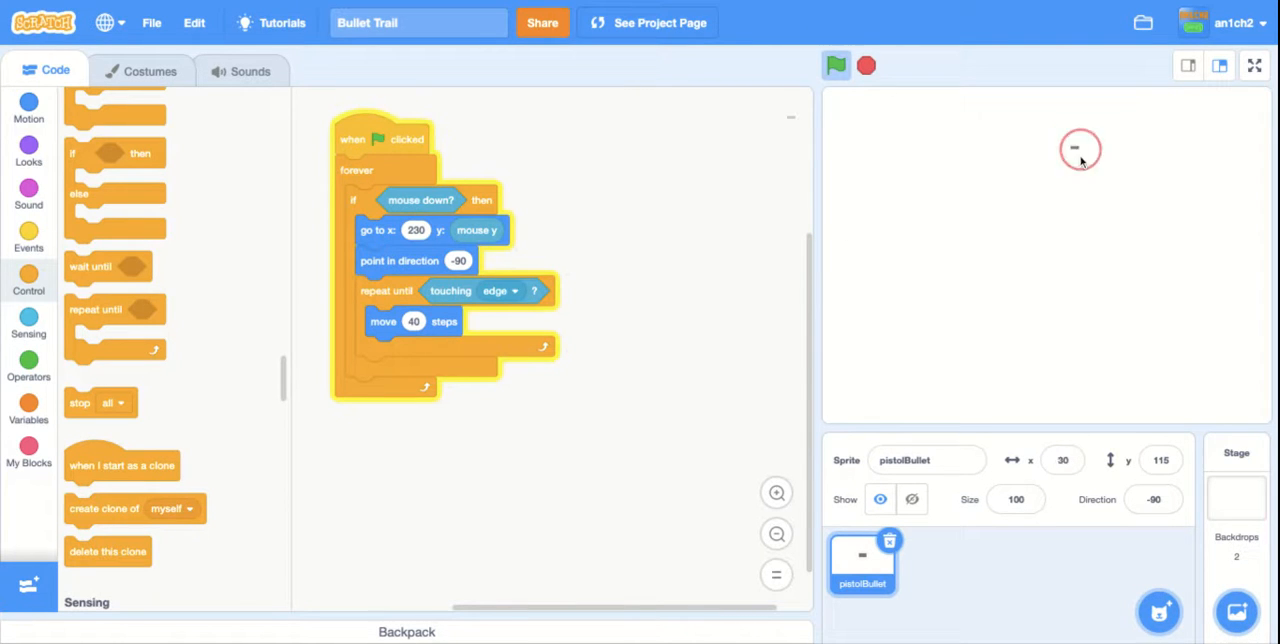
left_click_drag(1080, 148, 1128, 358)
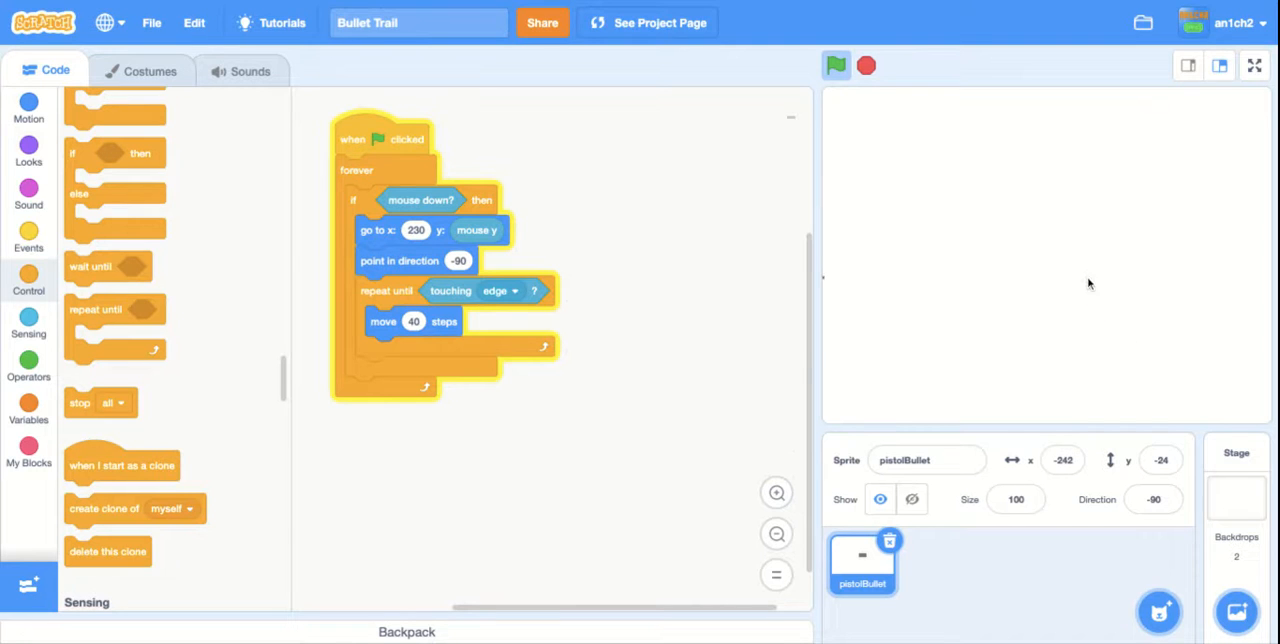
In the bullet trail costume, move the yellow streak right of the costume centre and return to Code
left_click(150, 70)
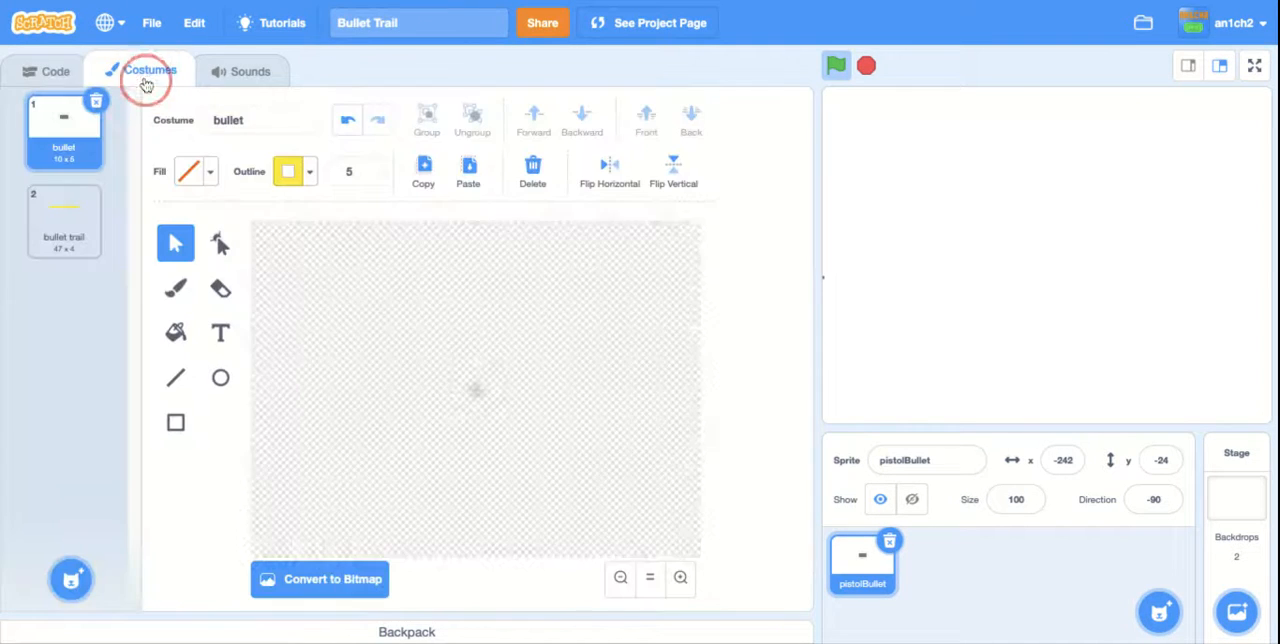
left_click(64, 220)
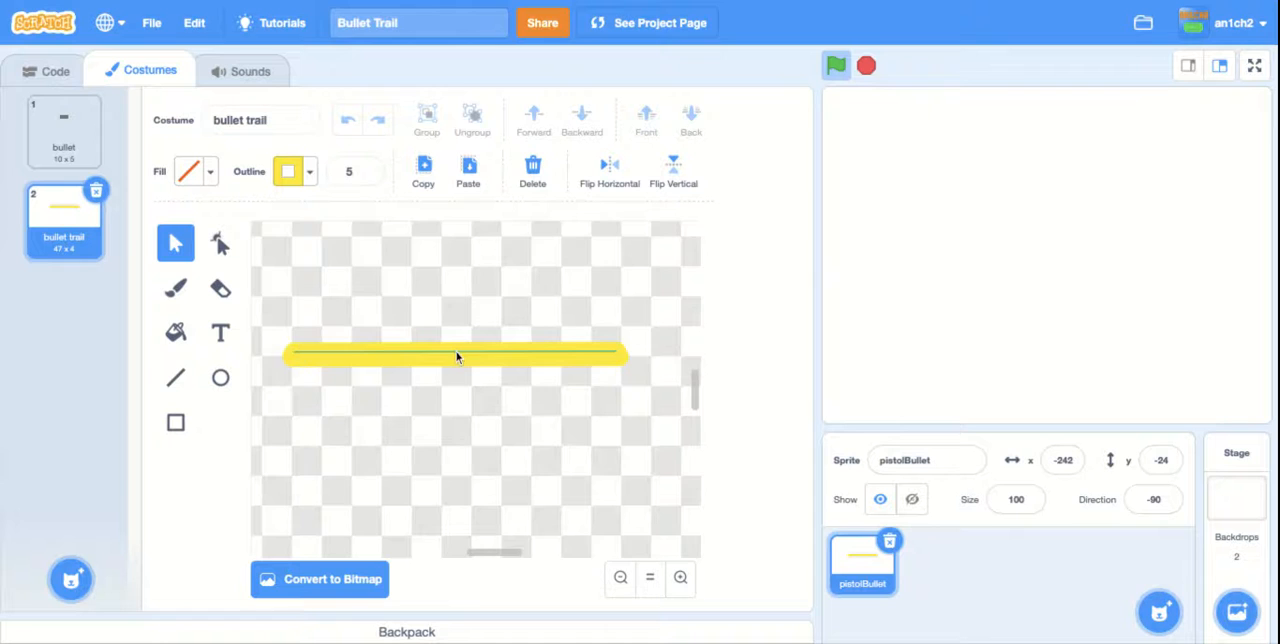
left_click_drag(456, 356, 500, 368)
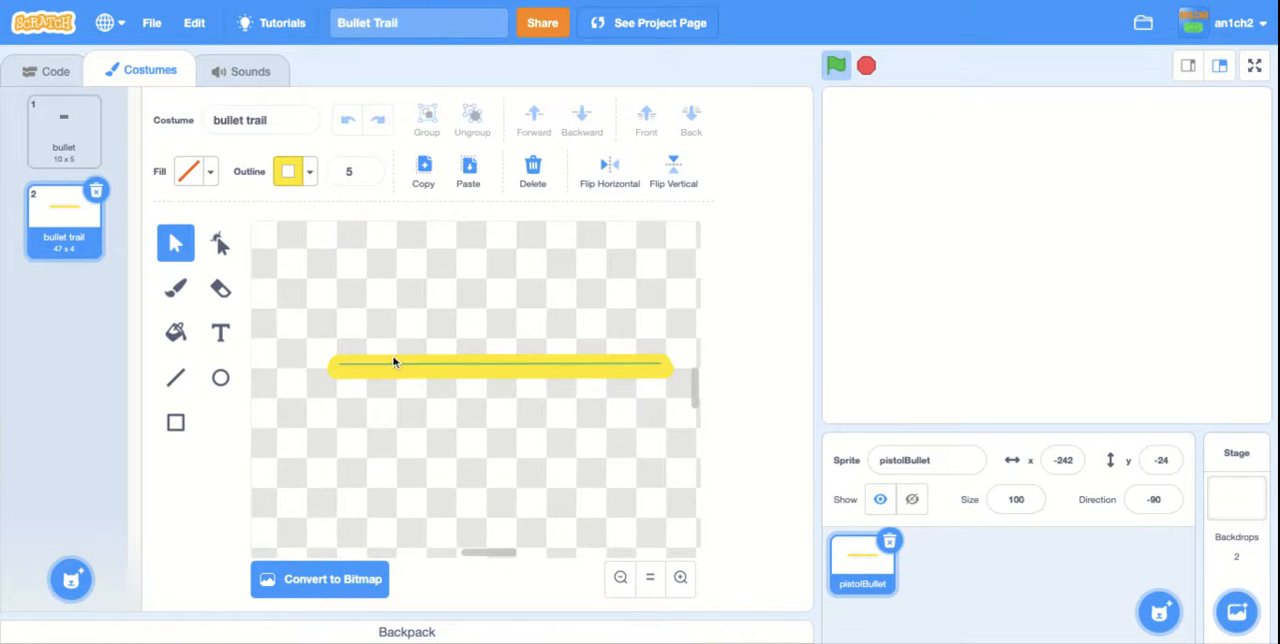
left_click_drag(500, 368, 544, 388)
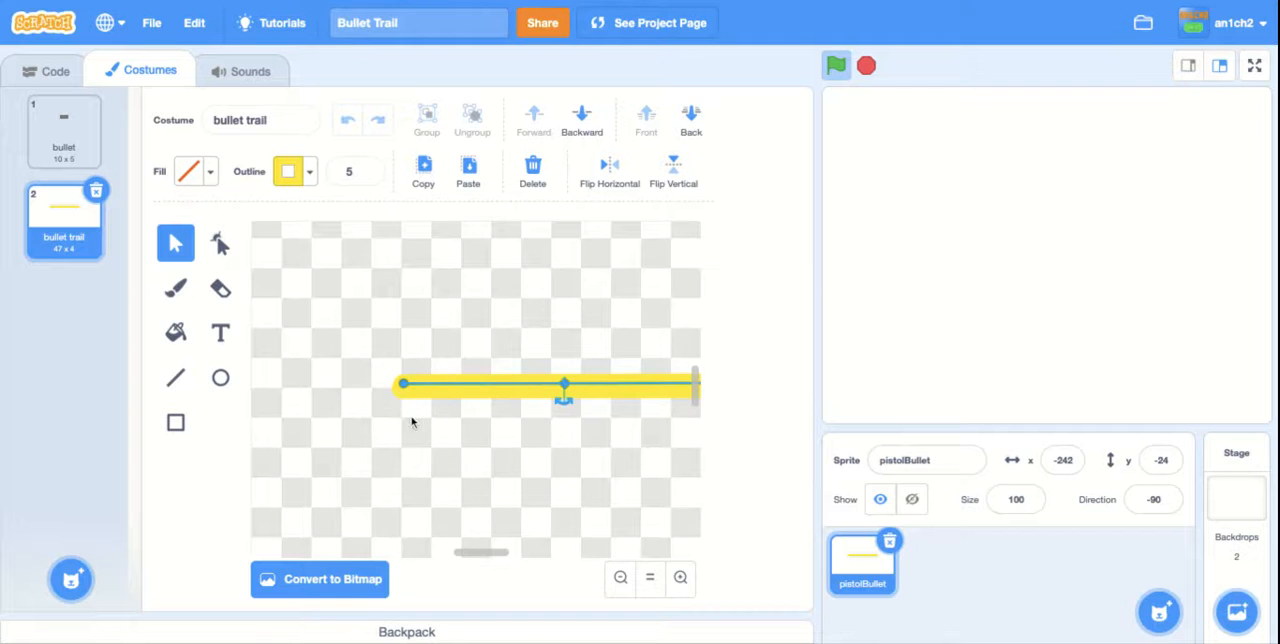
left_click(620, 578)
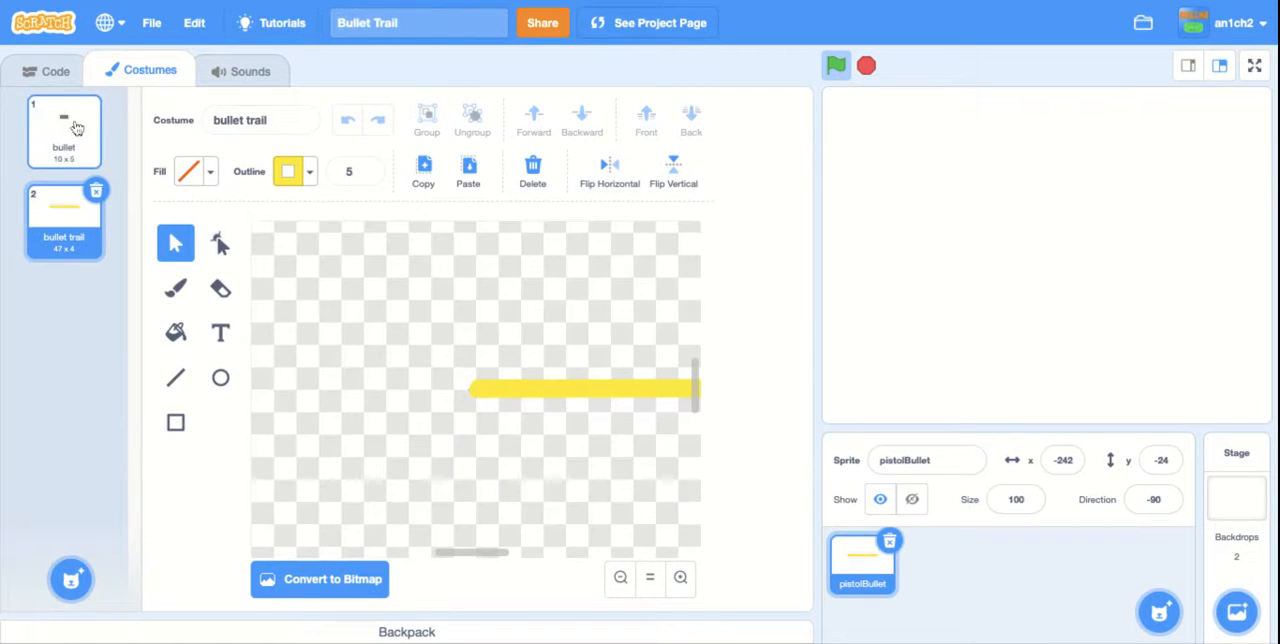
left_click(56, 70)
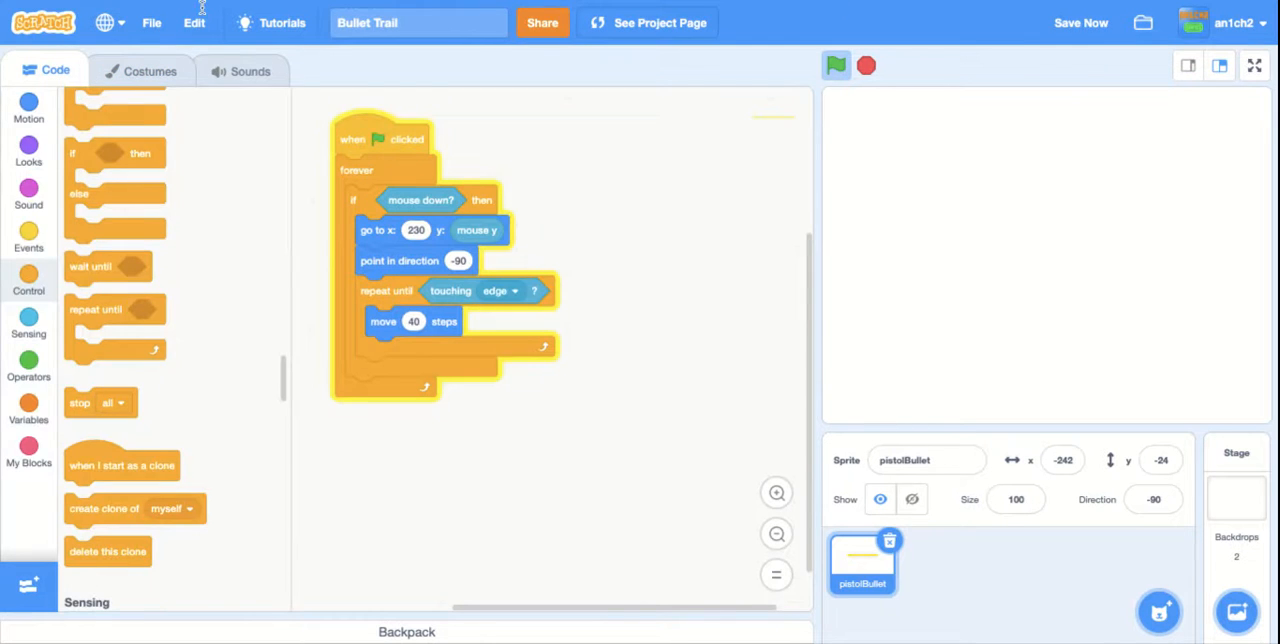
Add 'switch costume to bullet' and 'create clone of myself' to the loop plus a clone-start hat
left_click(28, 150)
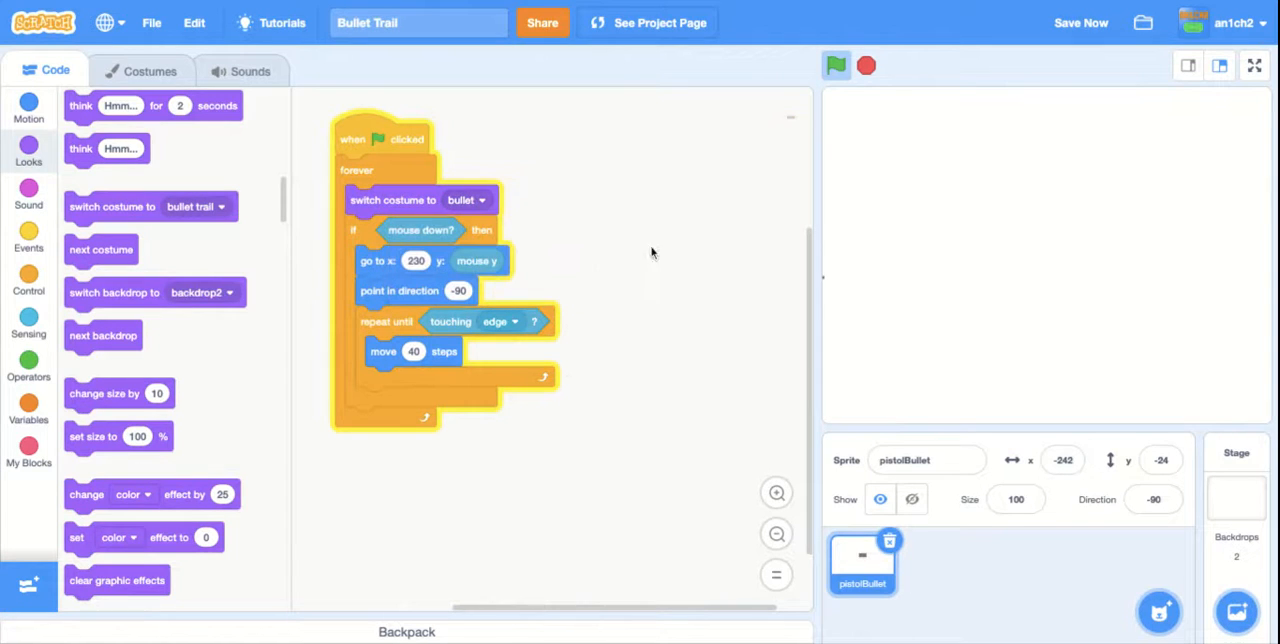
left_click(1080, 22)
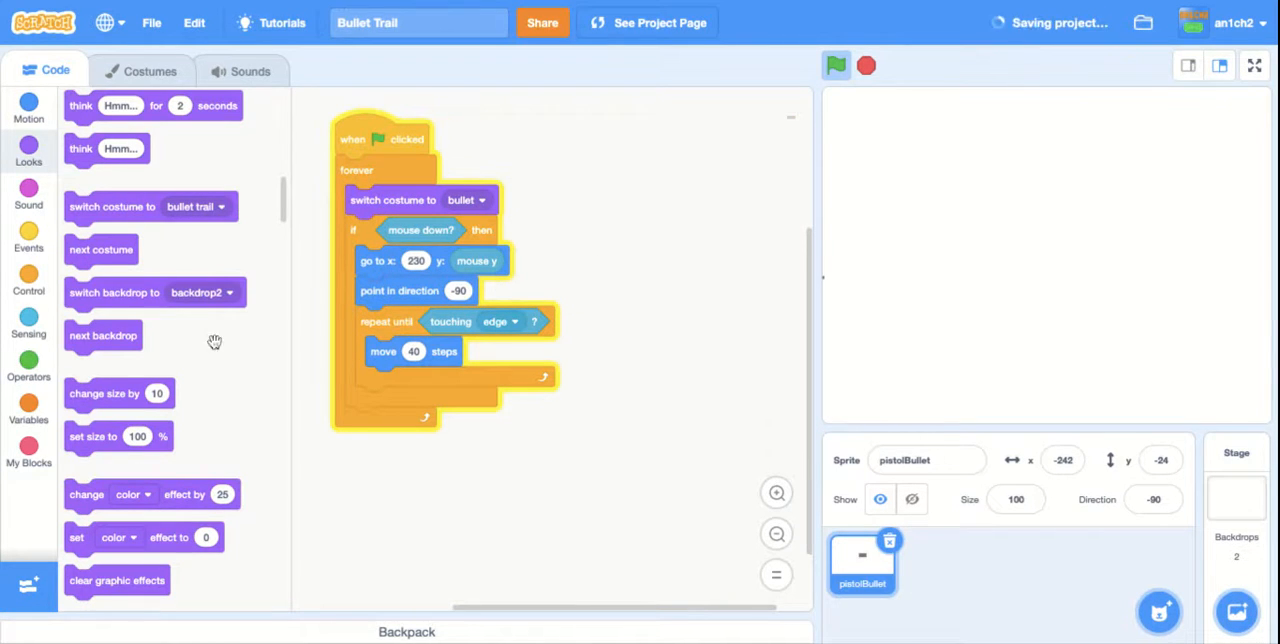
left_click(28, 280)
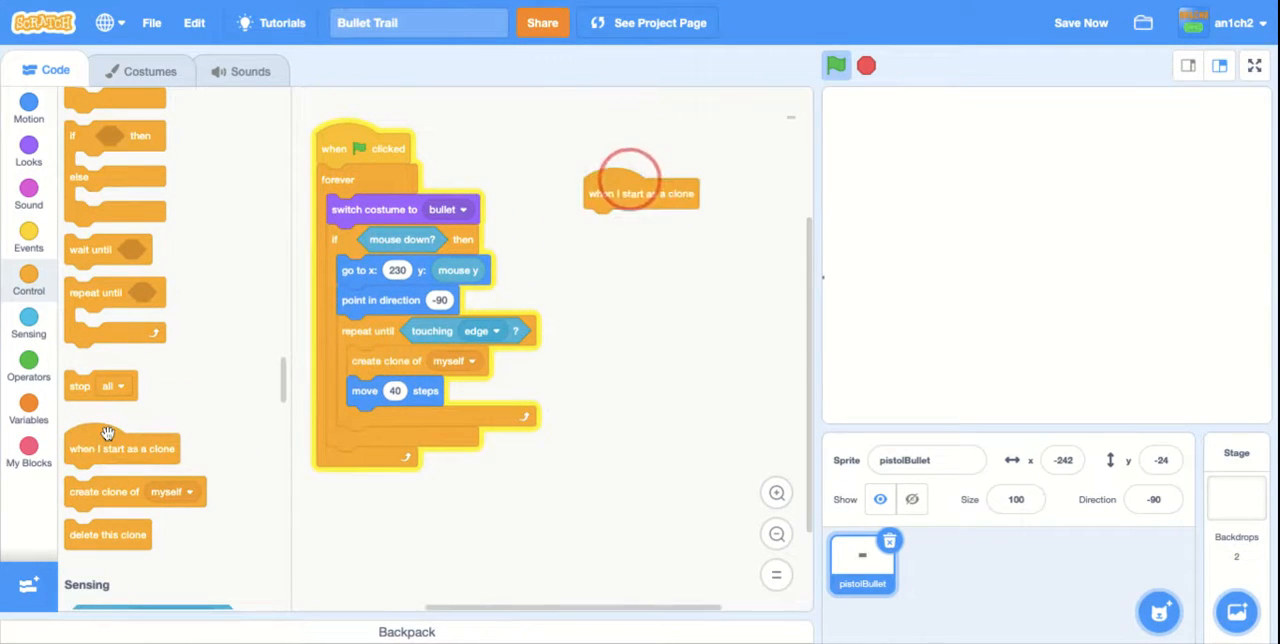
left_click(28, 150)
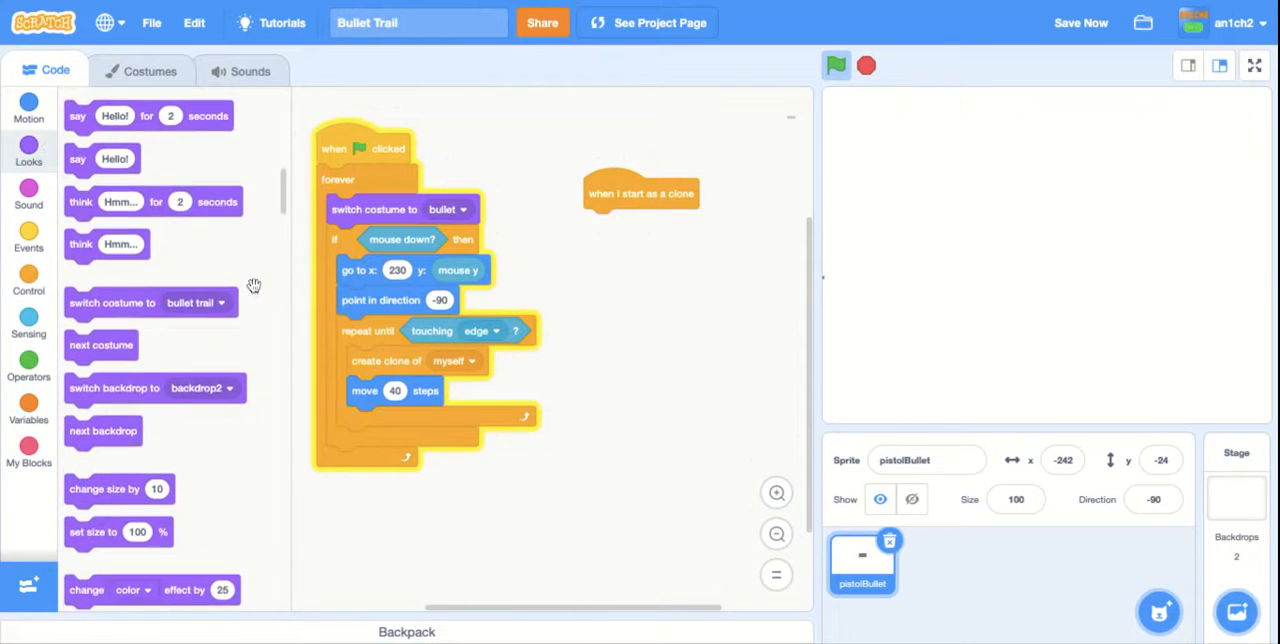
scroll("down", 3)
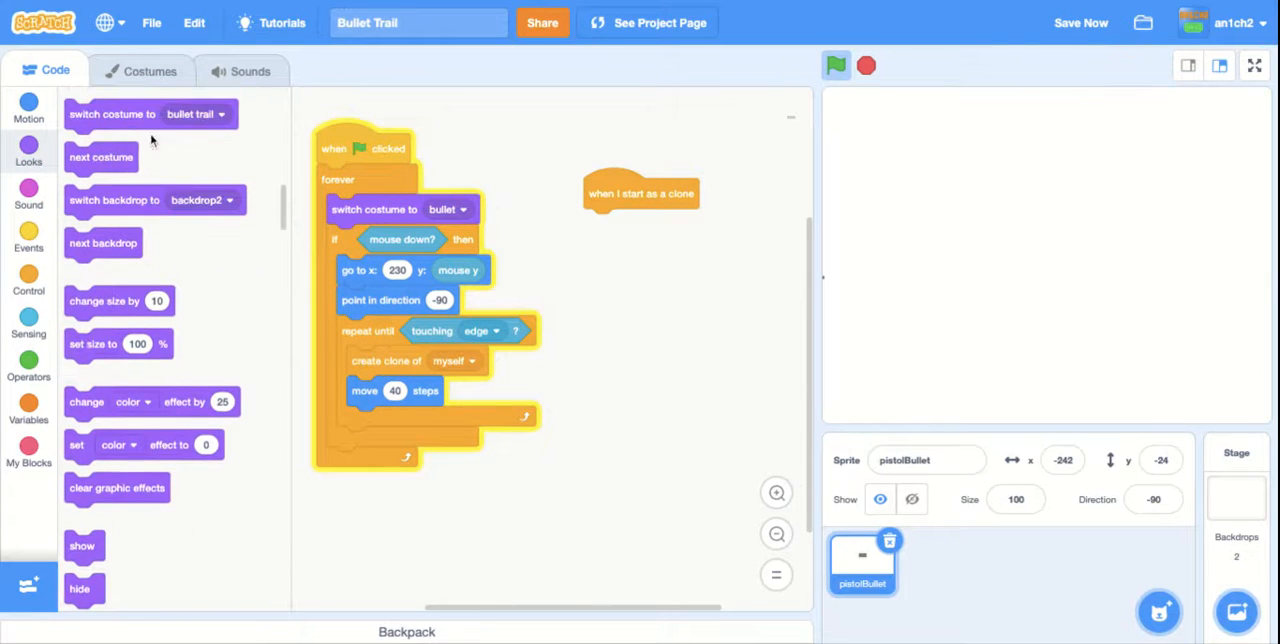
Add a clear graphic effects block to the clone script under the trail costume switch
left_click(150, 72)
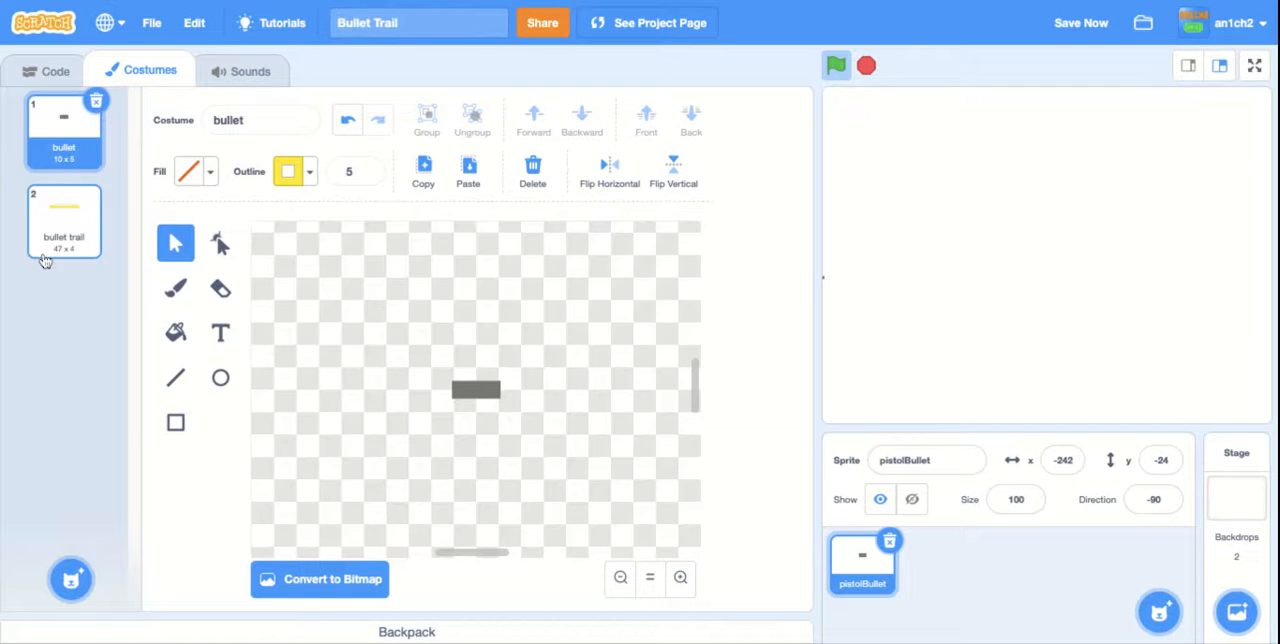
left_click(56, 72)
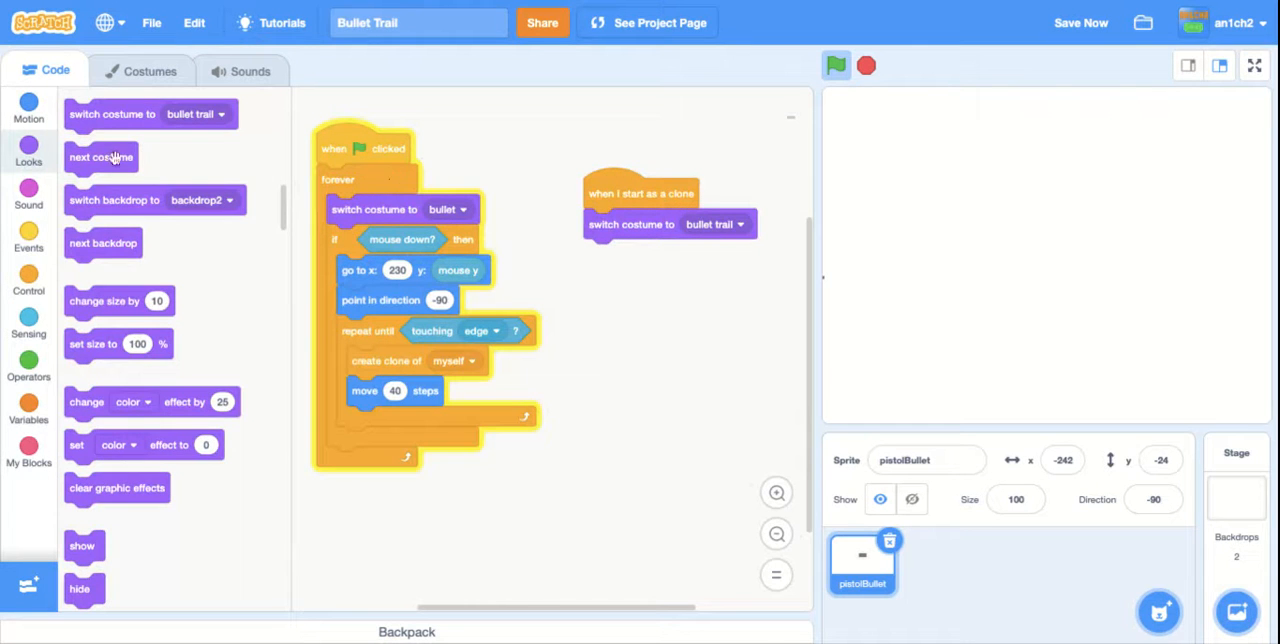
mouse_move(124, 498)
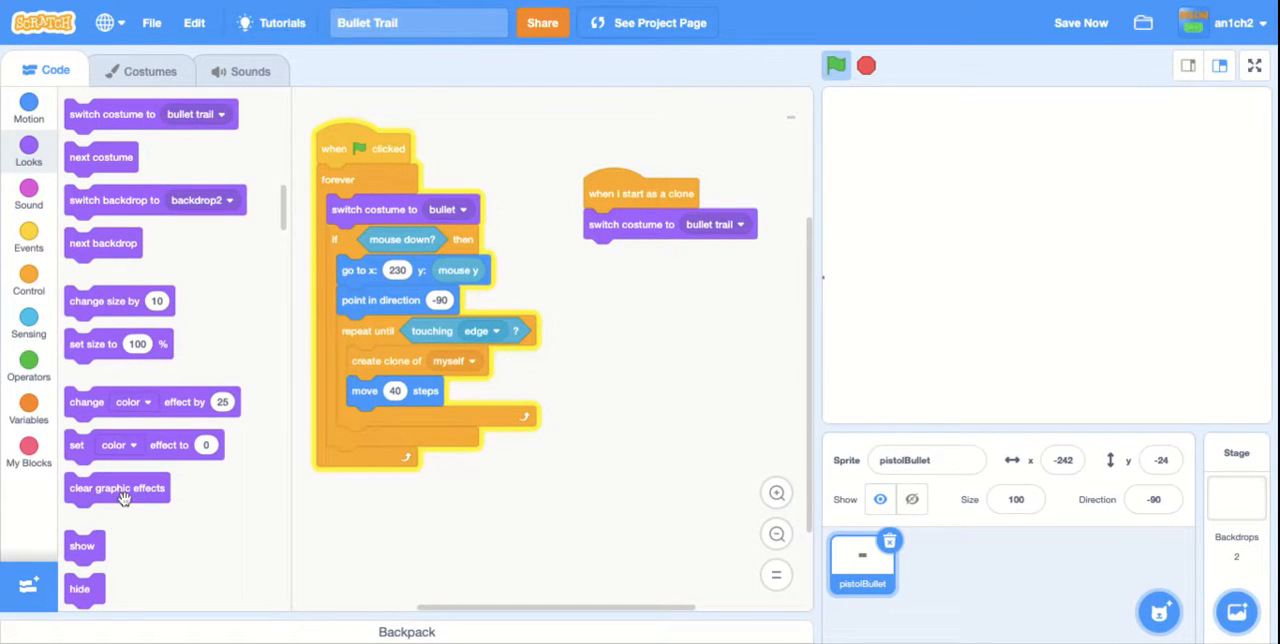
left_click_drag(116, 488, 636, 254)
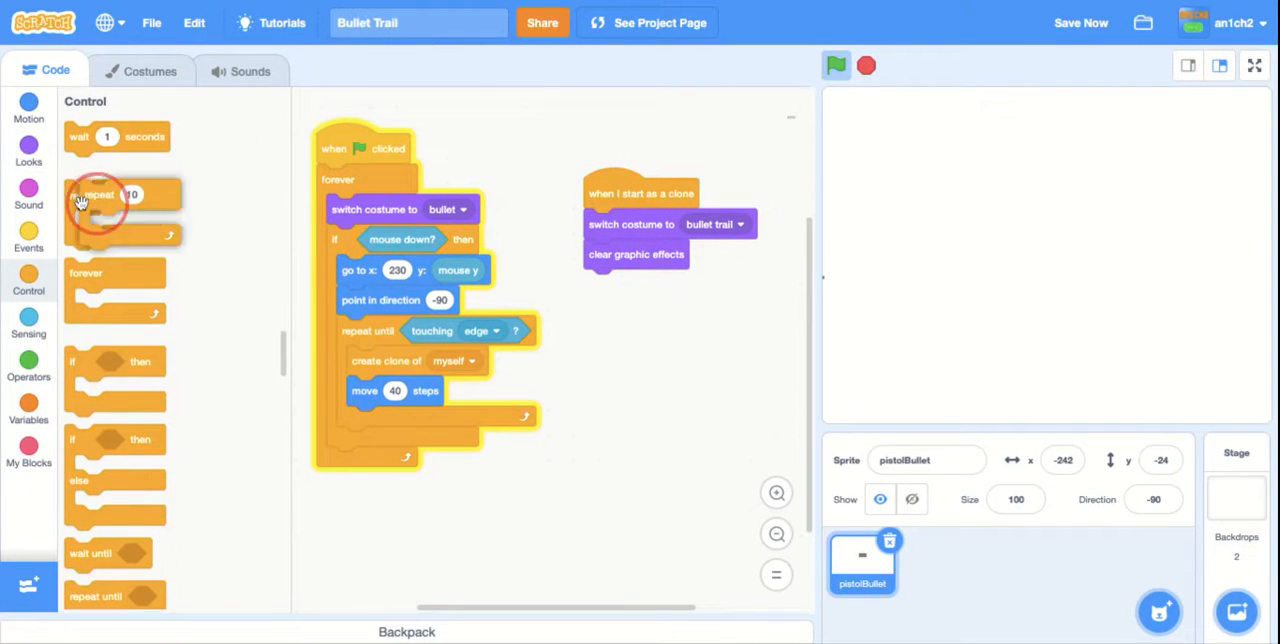
left_click(28, 150)
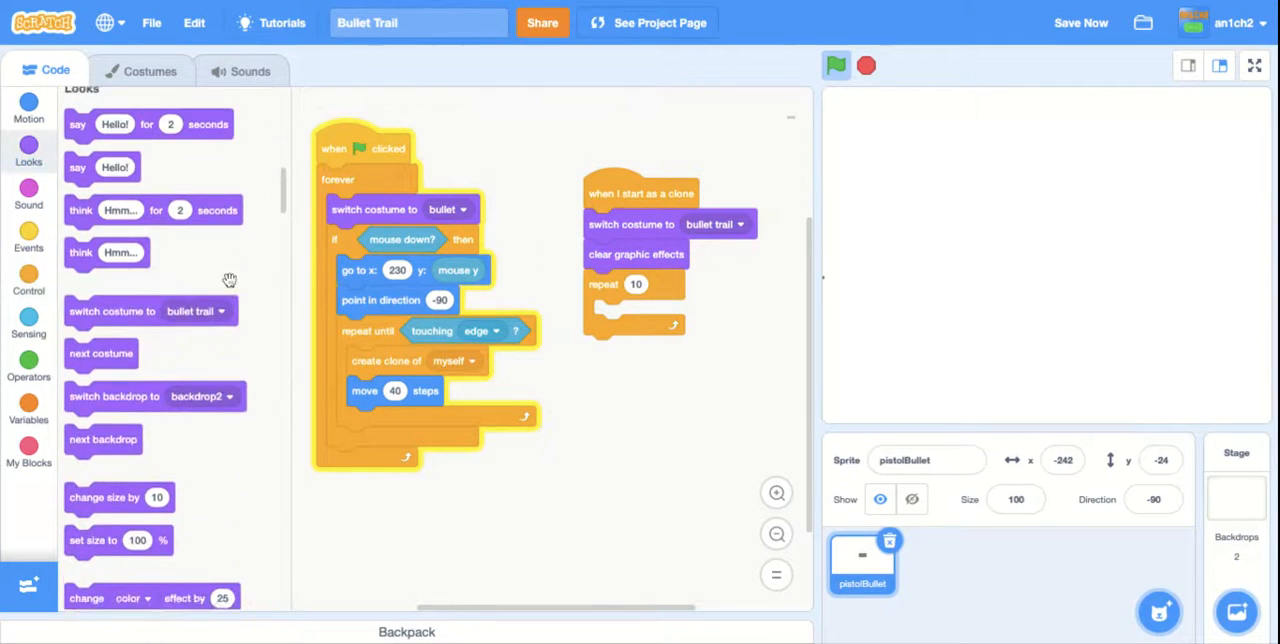
Inside repeat 10, change ghost effect by 10, then delete this clone afterwards
left_click_drag(110, 476, 646, 304)
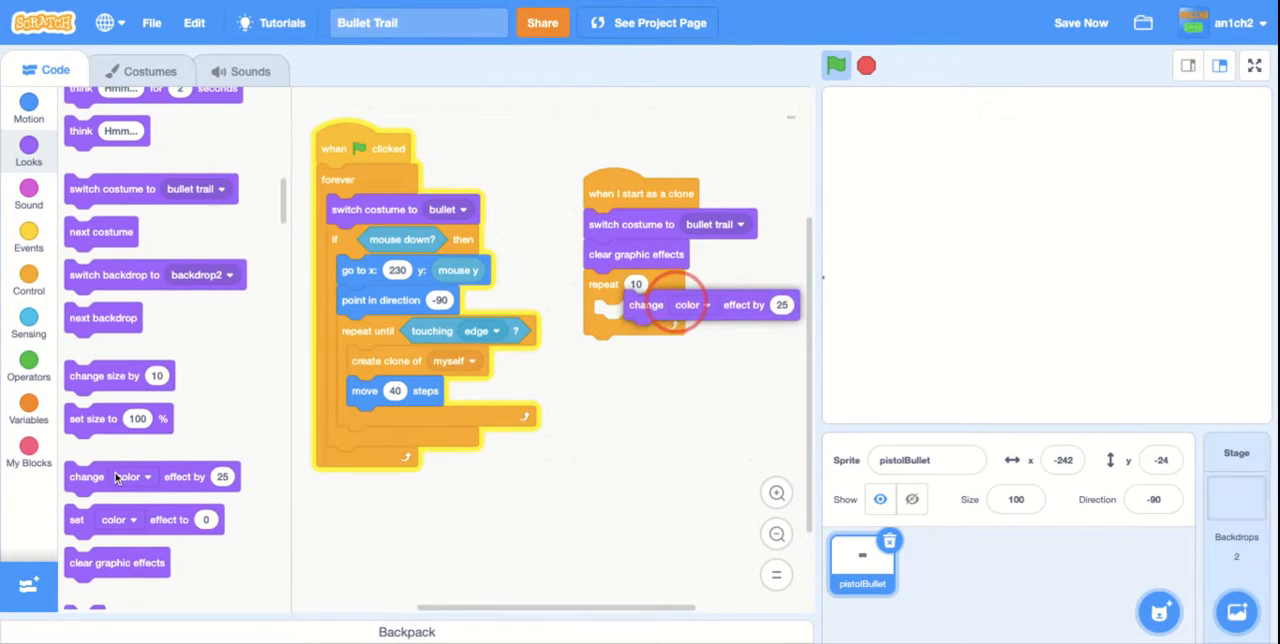
left_click(688, 304)
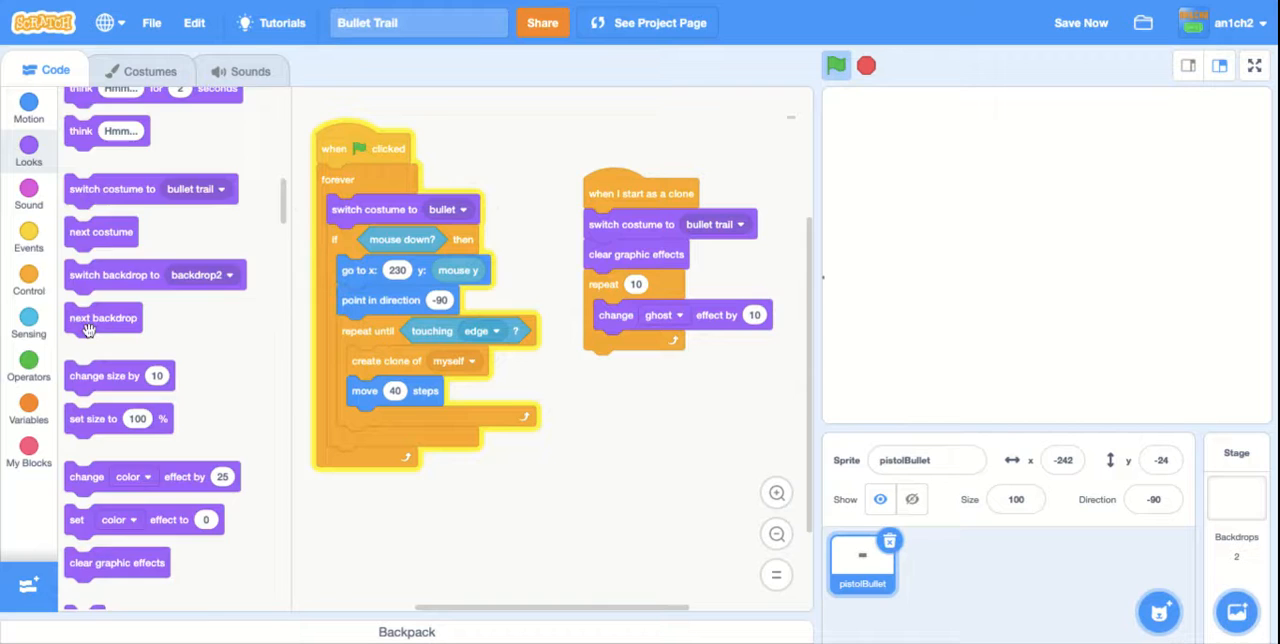
left_click(28, 284)
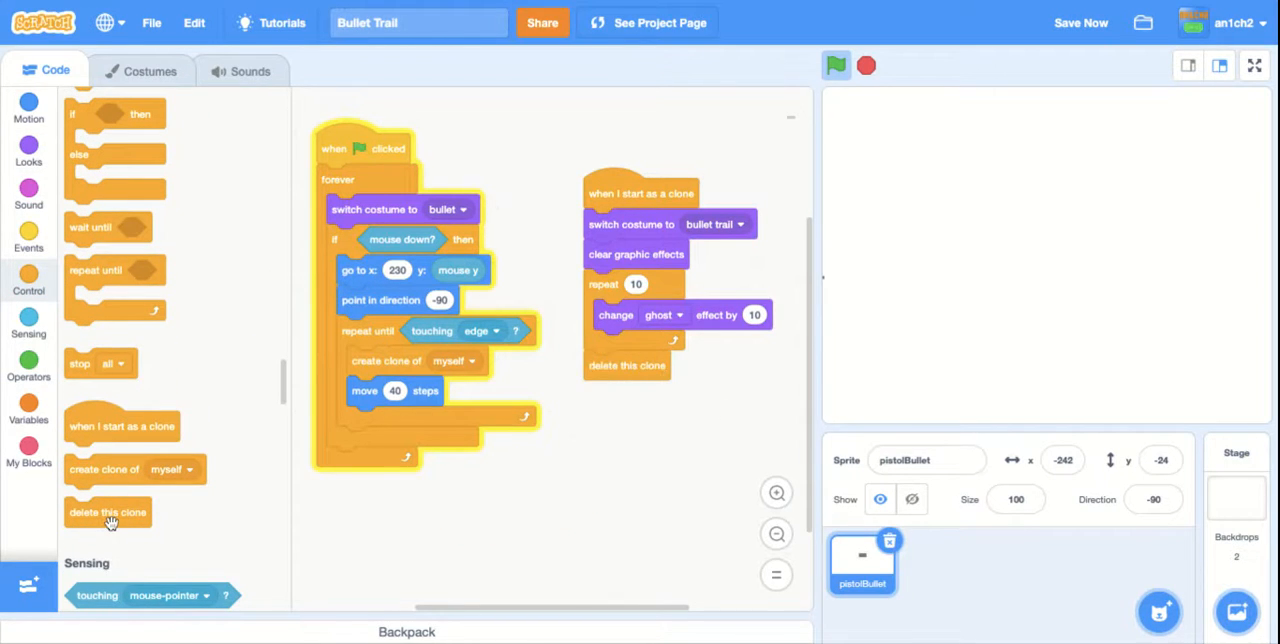
left_click(836, 64)
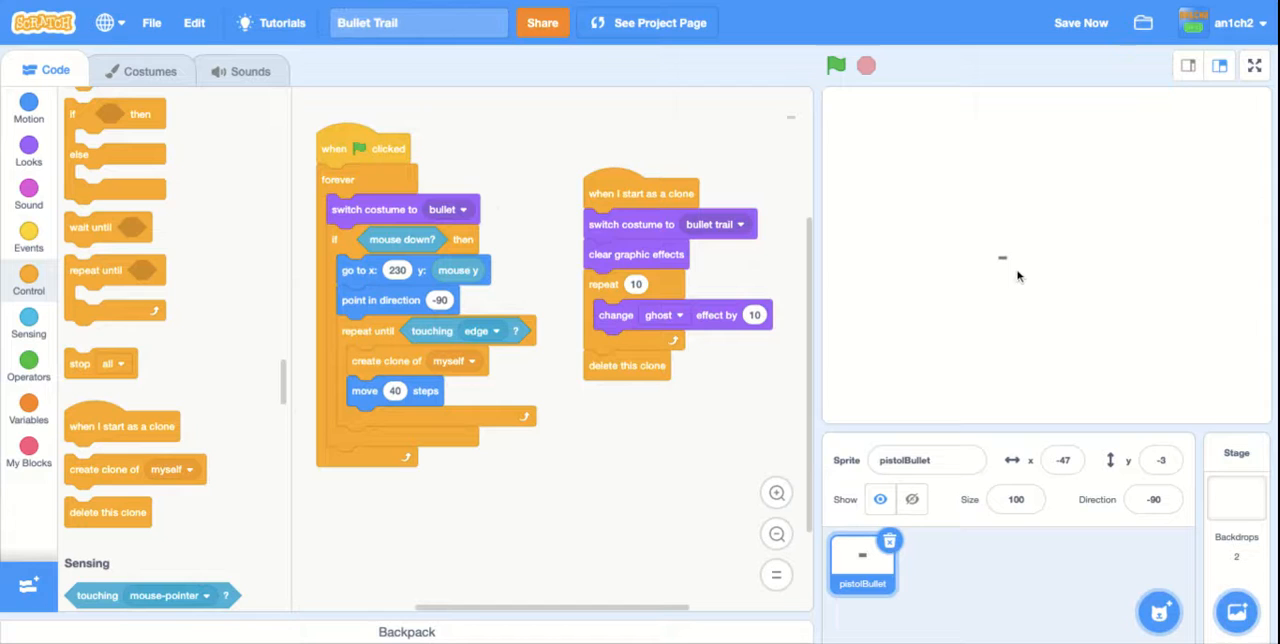
Save the project, run it and fire a bullet to watch the trail fade
left_click(1080, 22)
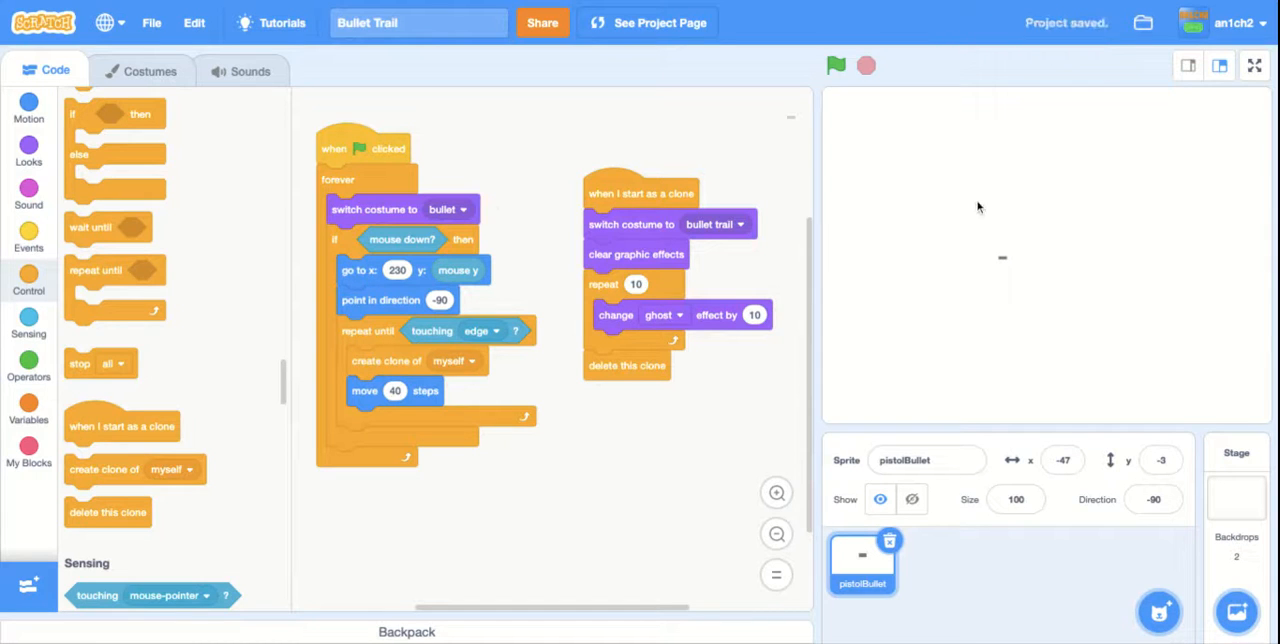
left_click(836, 64)
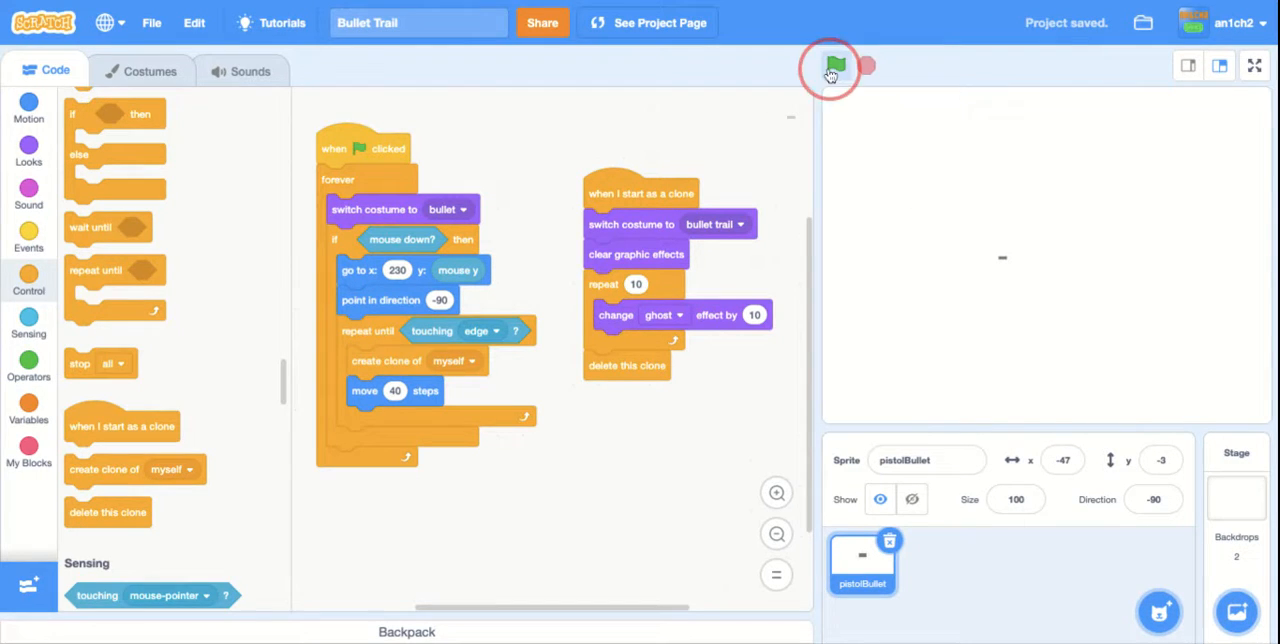
left_click(836, 64)
type("5")
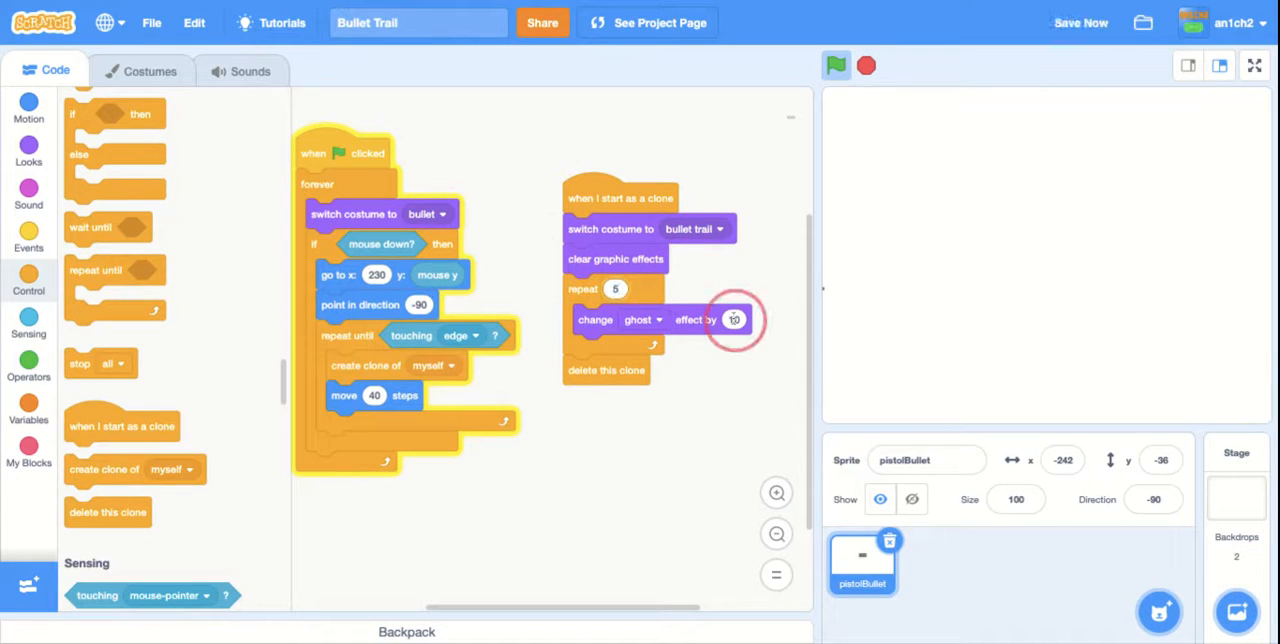
Try a different ghost step value, save and fire a bullet to test the fade
left_click(734, 320)
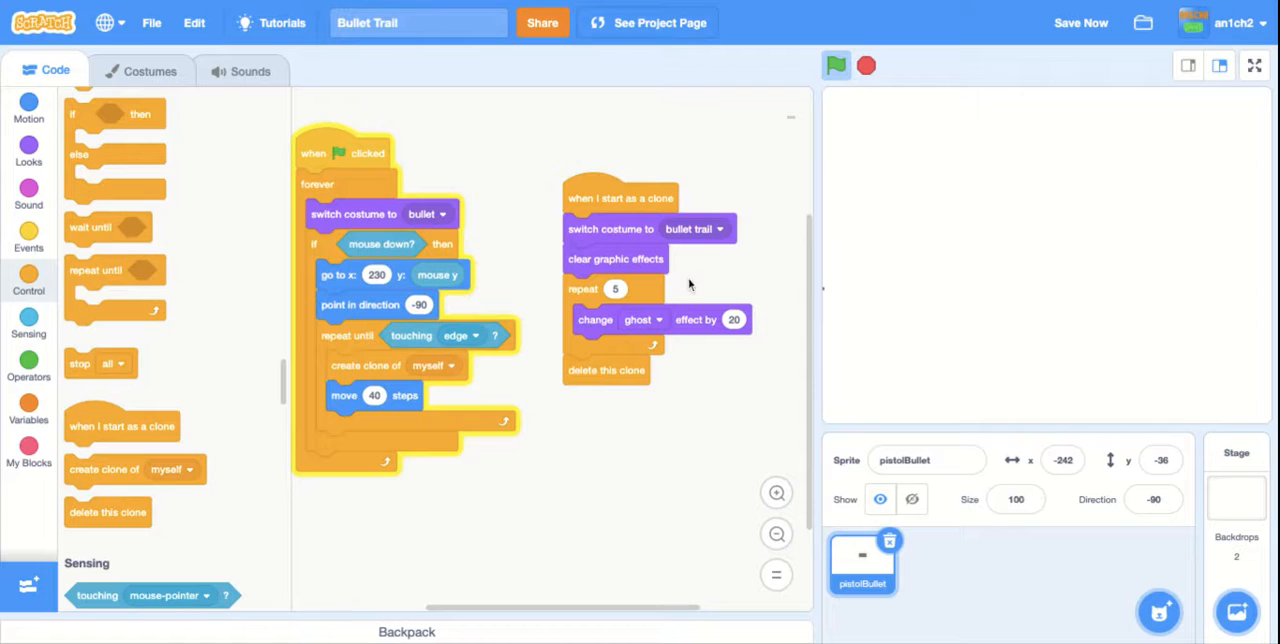
mouse_move(798, 312)
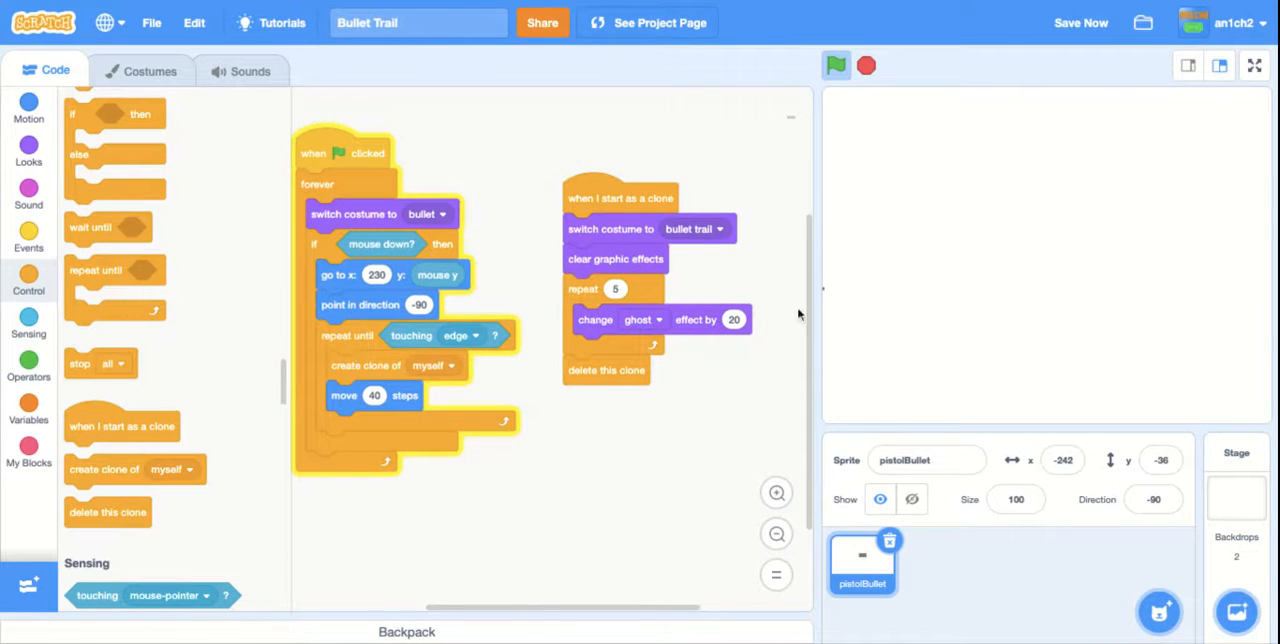
left_click(1080, 22)
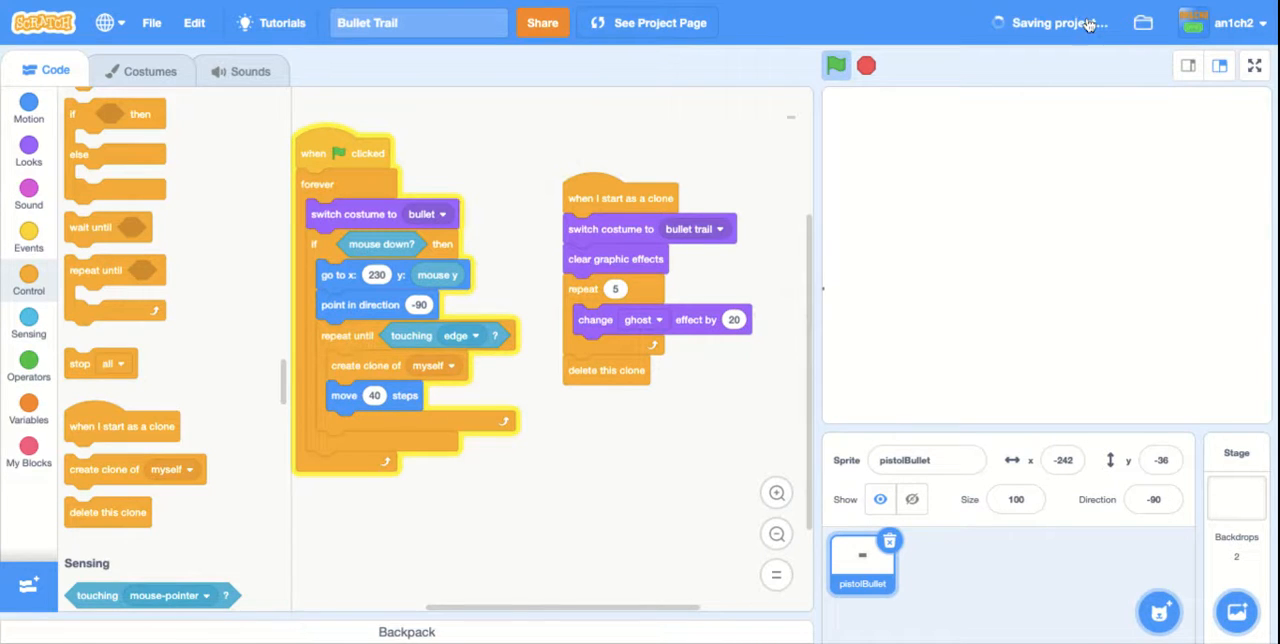
mouse_move(1118, 194)
type("5")
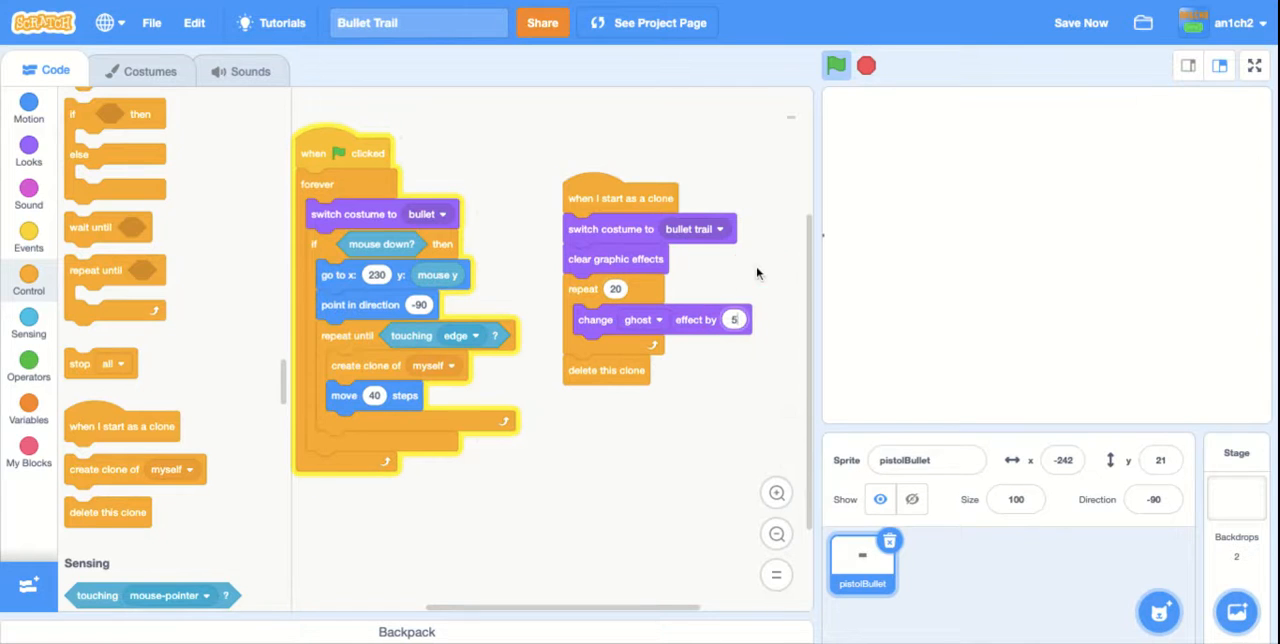
left_click(836, 64)
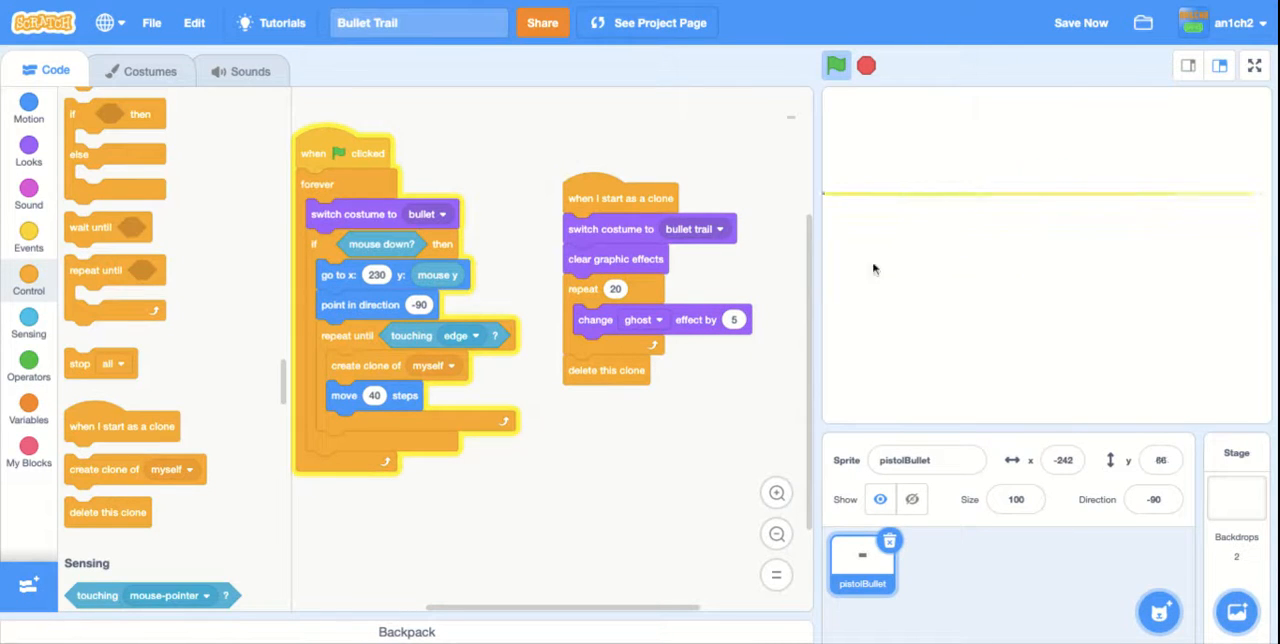
Restore 10 repeats of ghost 10, save, and show the stage full screen
left_click(616, 288)
type("10")
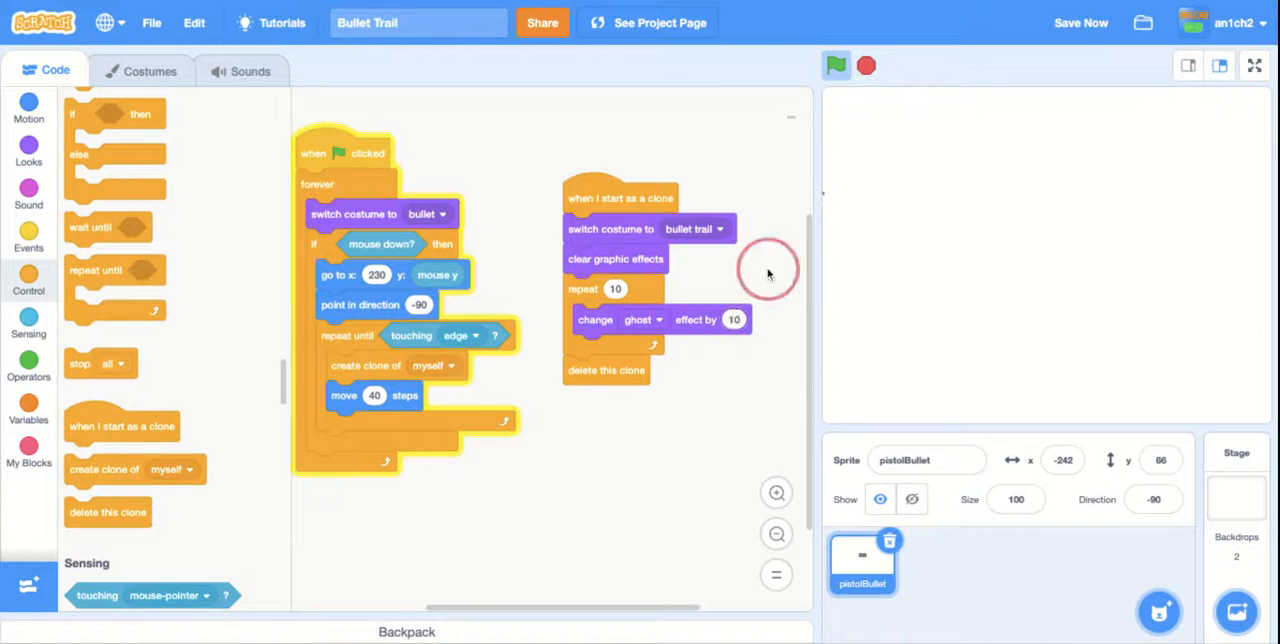
left_click(1080, 22)
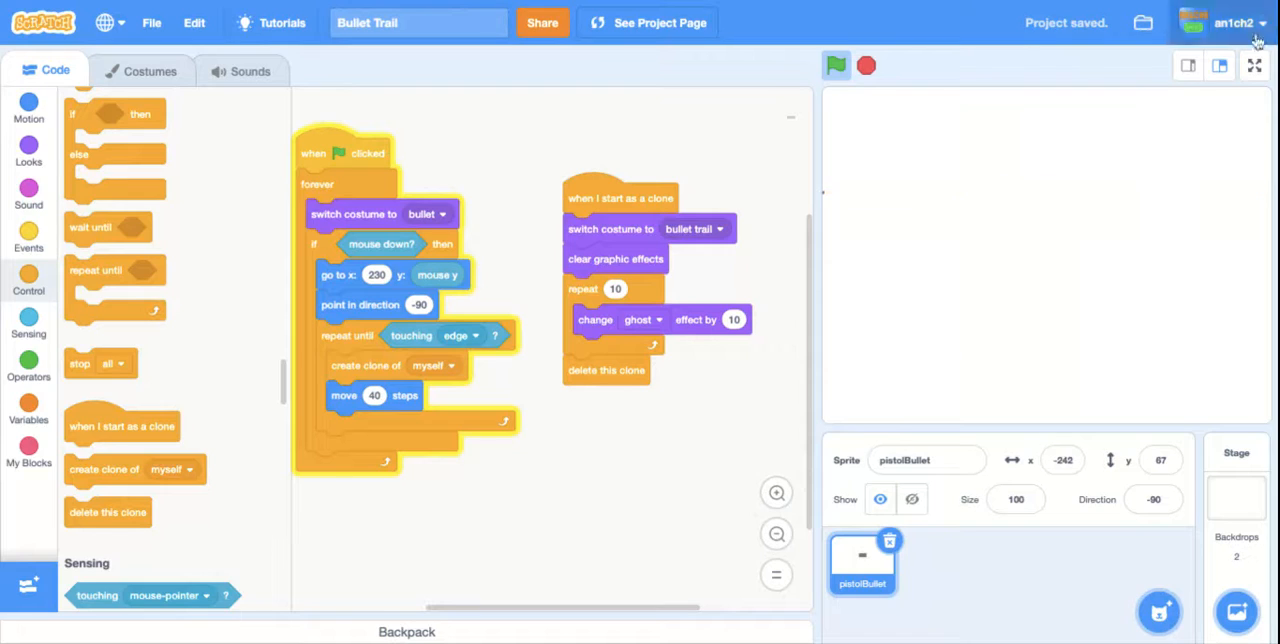
left_click(1254, 64)
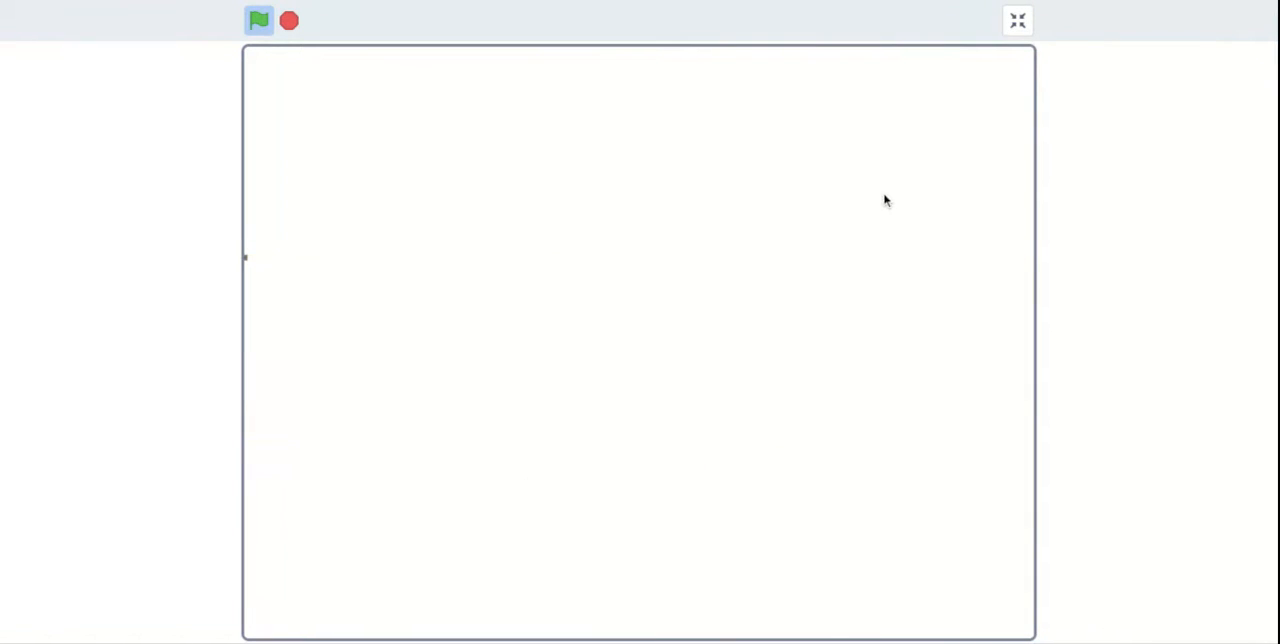
mouse_move(1088, 8)
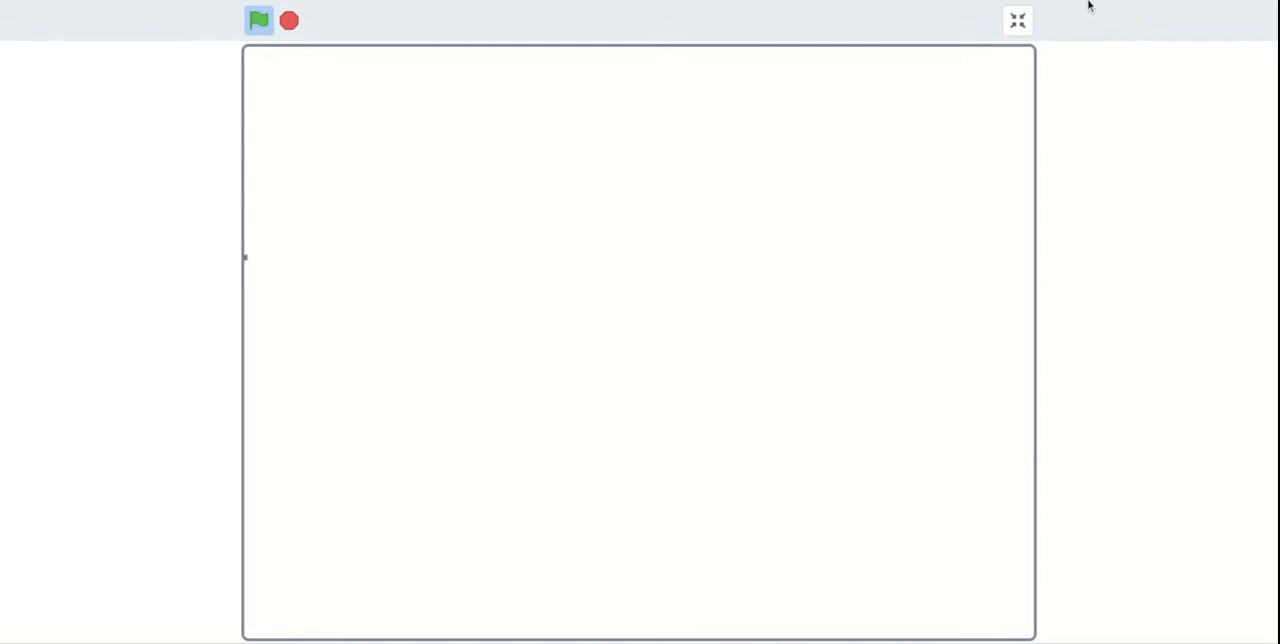